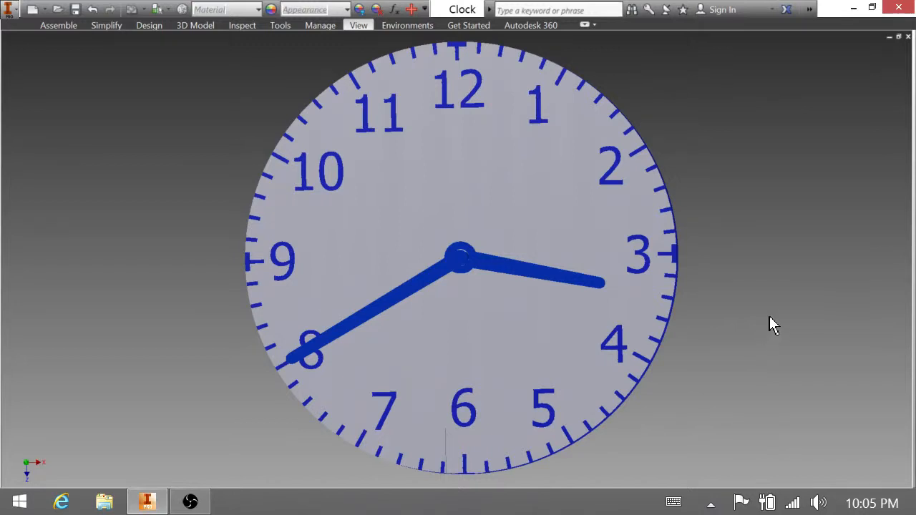
{"action": "mouse_move", "coordinate": [726, 309]}
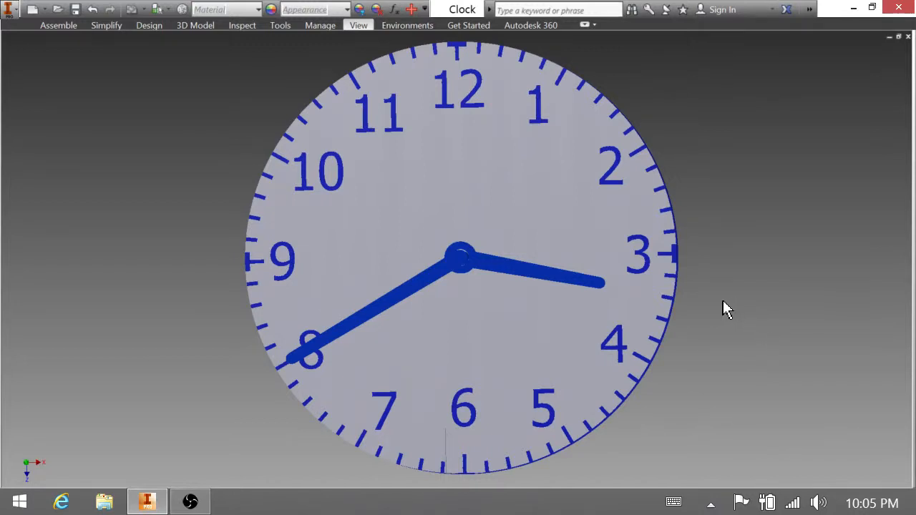
{"action": "mouse_move", "coordinate": [526, 283]}
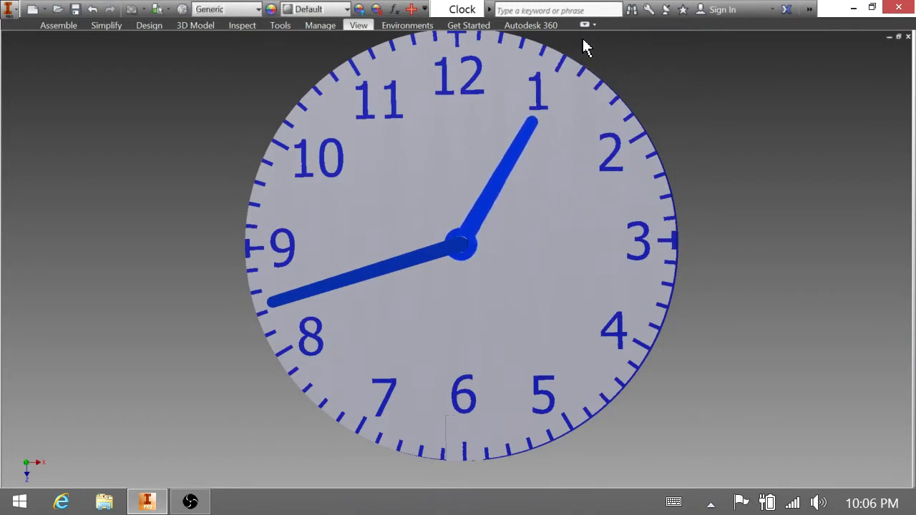
{"action": "mouse_move", "coordinate": [286, 311]}
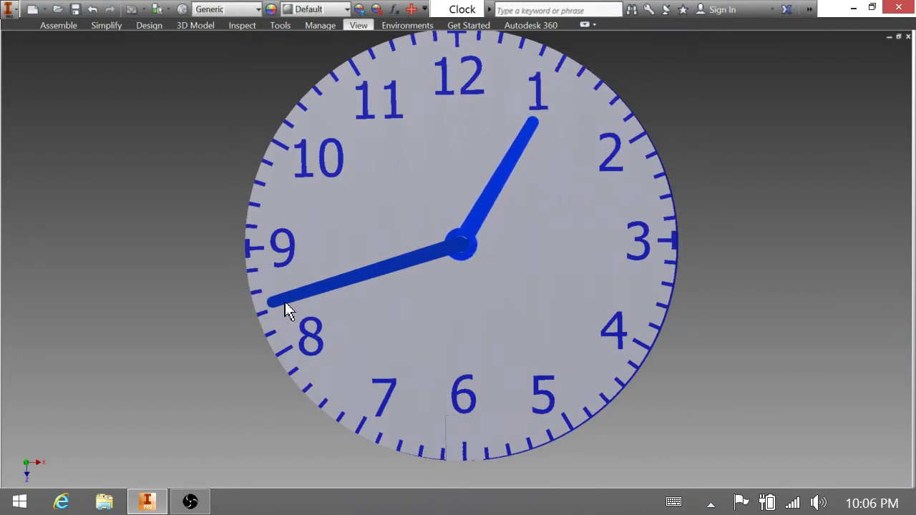